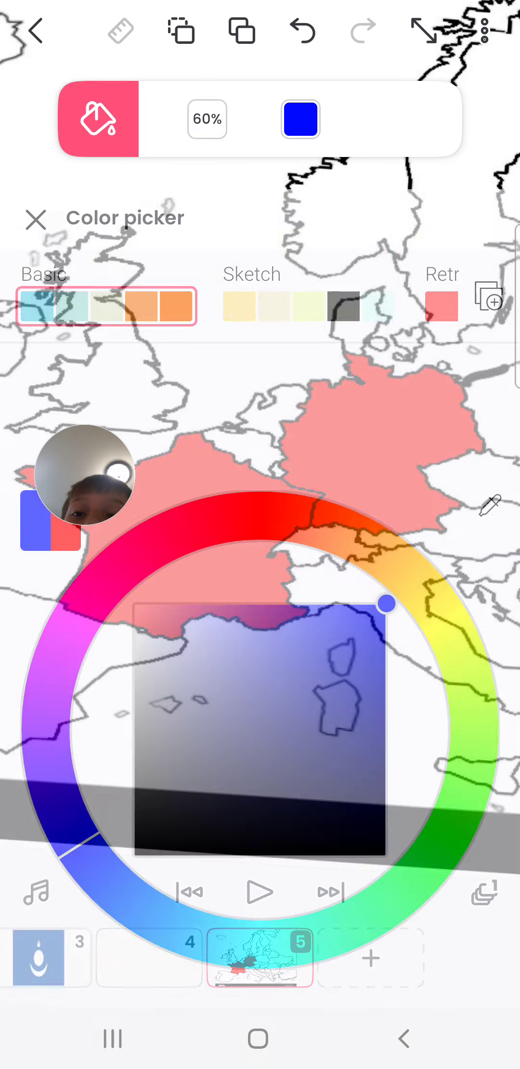
Confirm blue, then switch to the red pen and dab a red dot on blue Britain
click(35, 219)
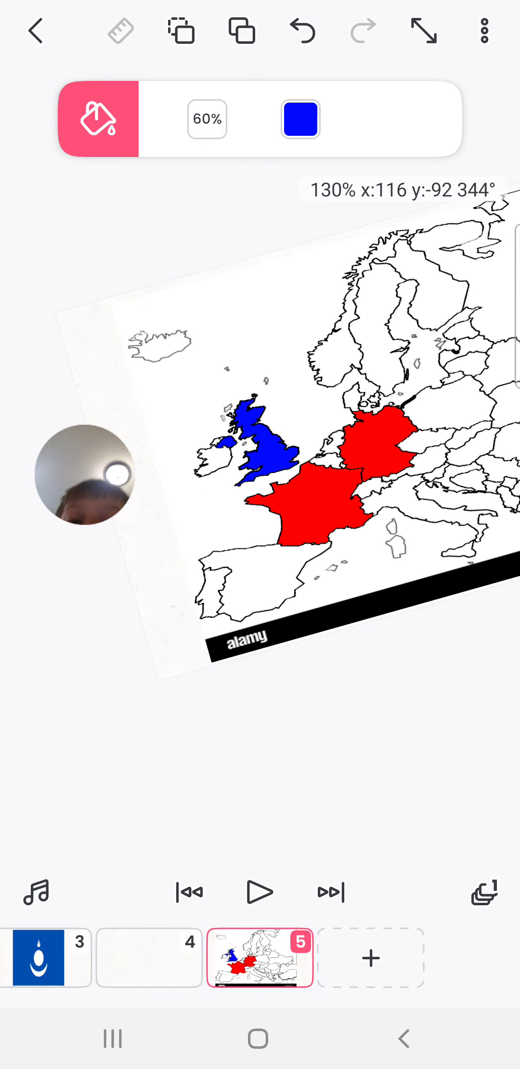
click(299, 119)
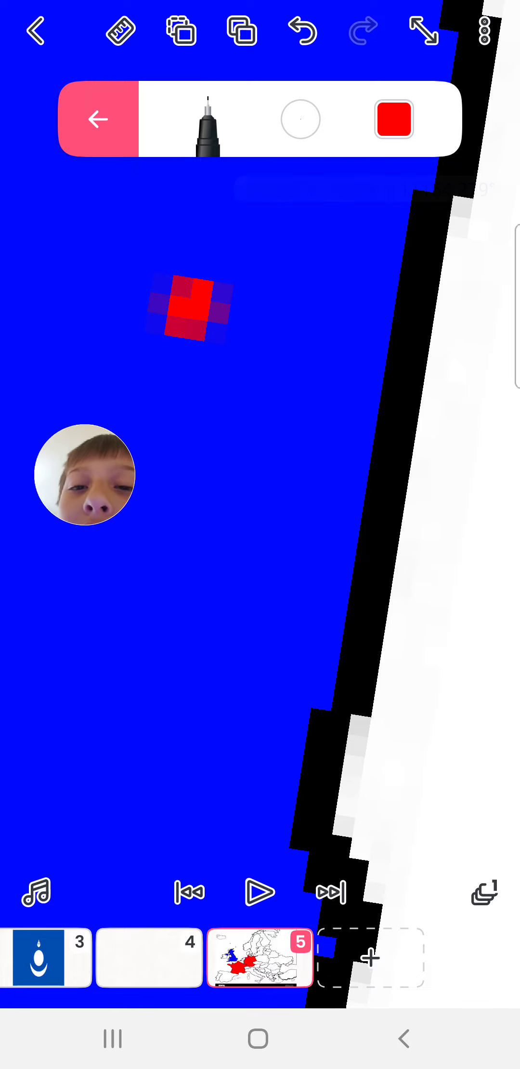
Undo the stray red dab, place a test dab on Britain, and reselect red
click(302, 31)
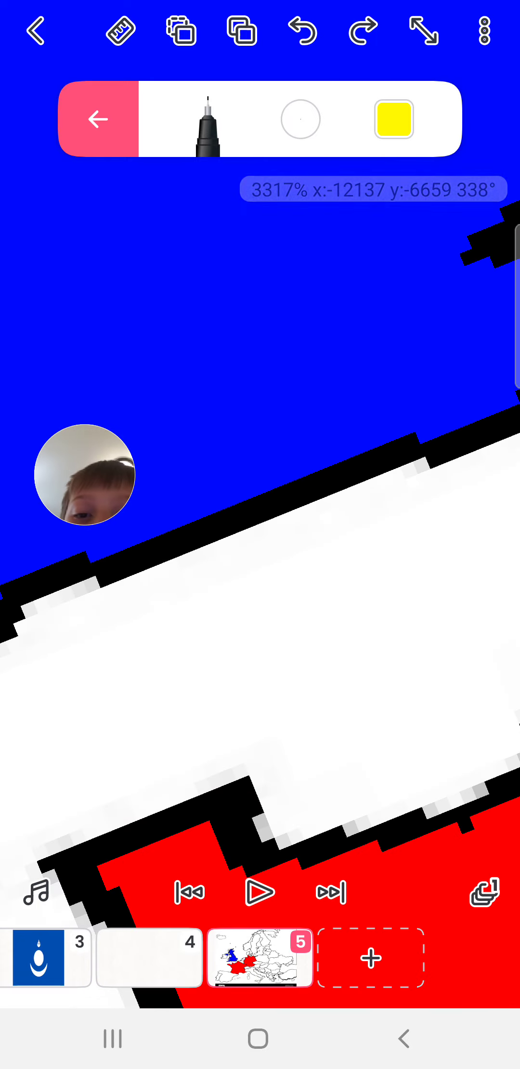
click(362, 31)
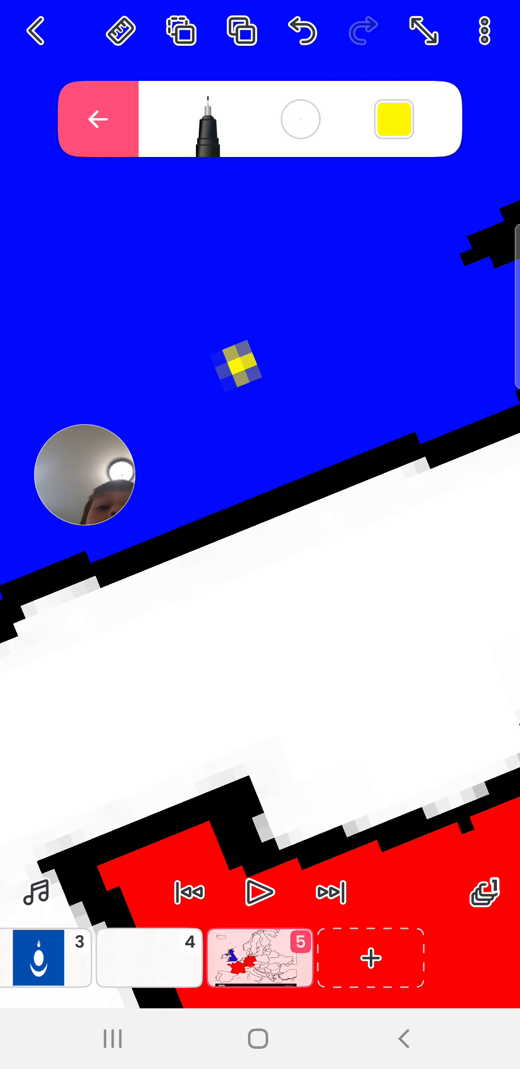
click(394, 120)
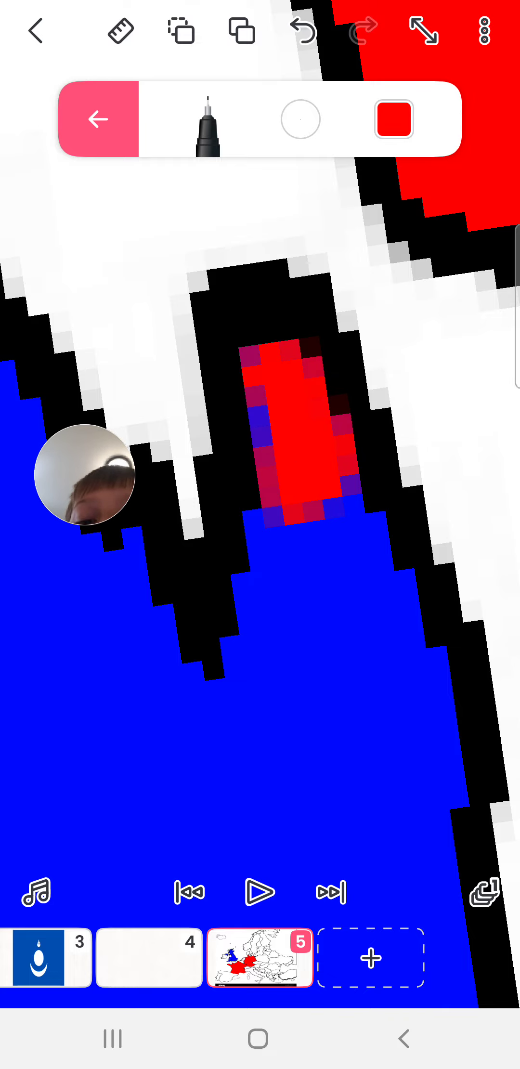
click(394, 120)
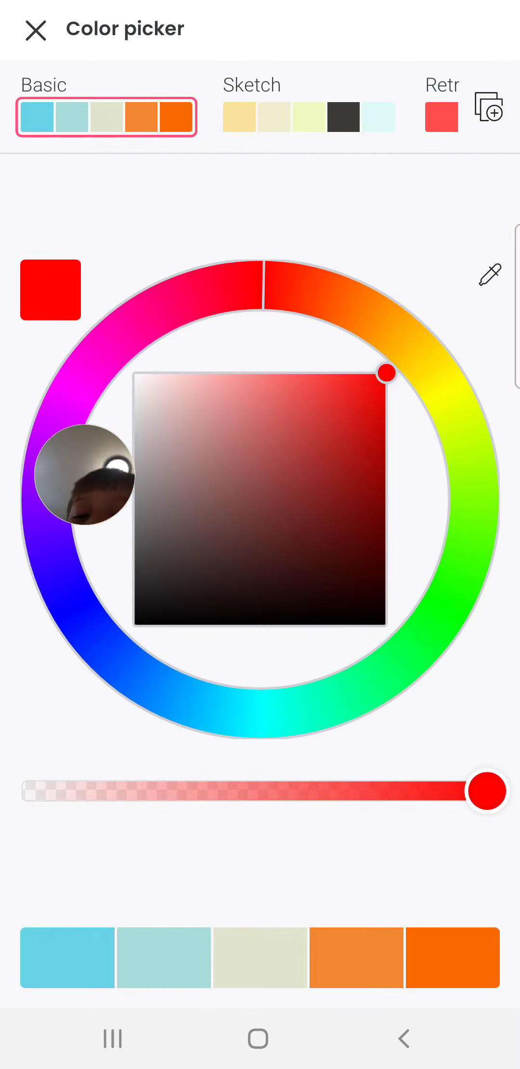
click(36, 30)
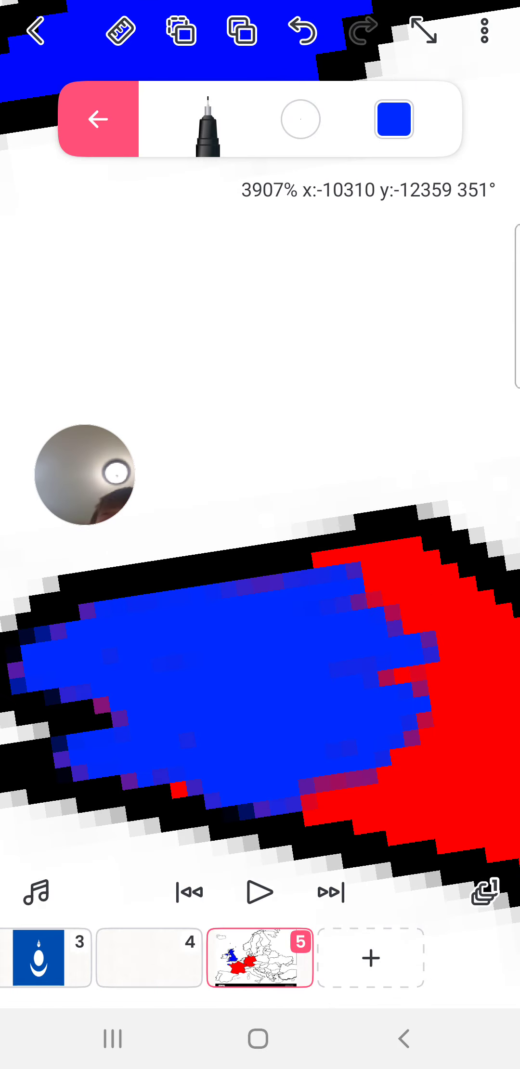
Paint red over Britain's blue coastline, reselect red, and dab inside the red patch
click(393, 119)
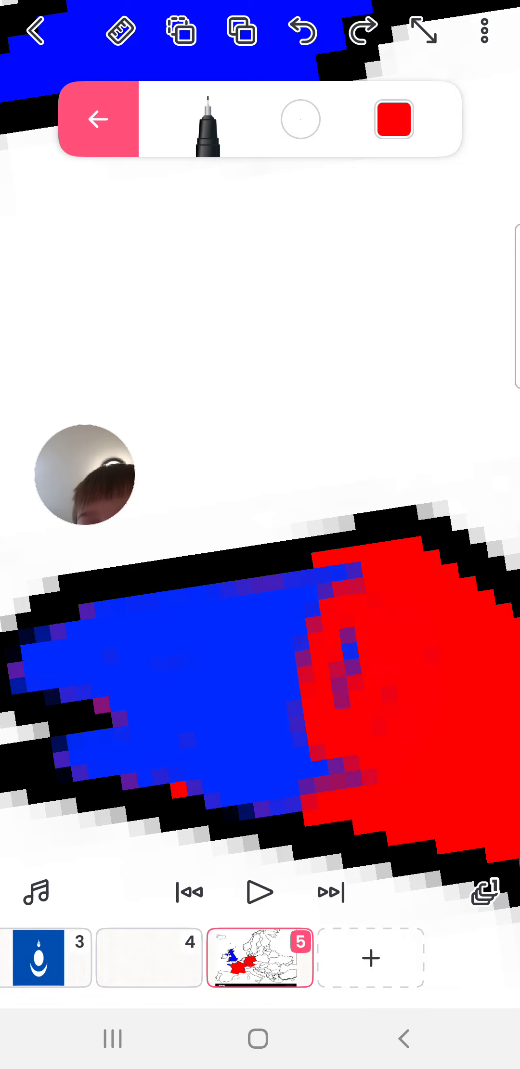
click(393, 119)
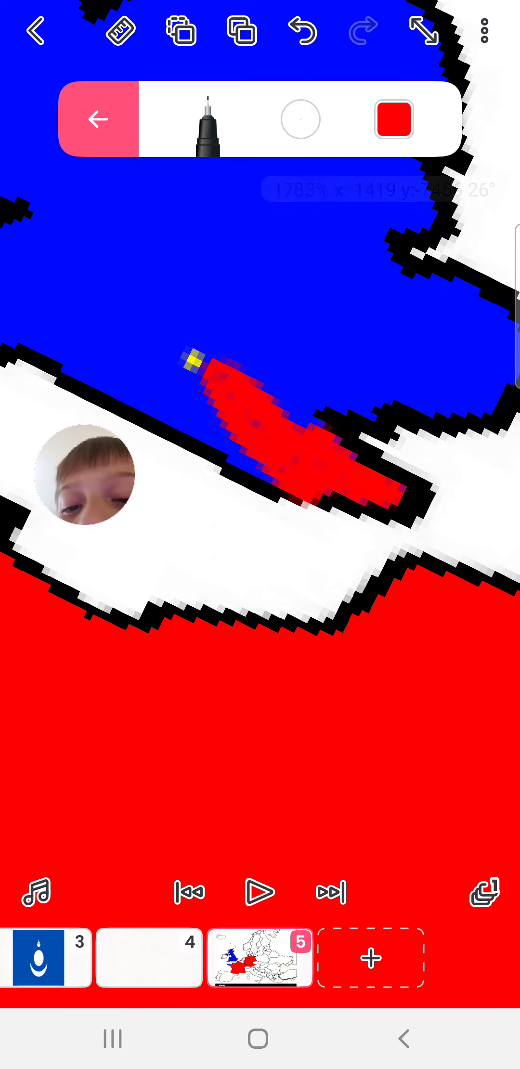
click(393, 118)
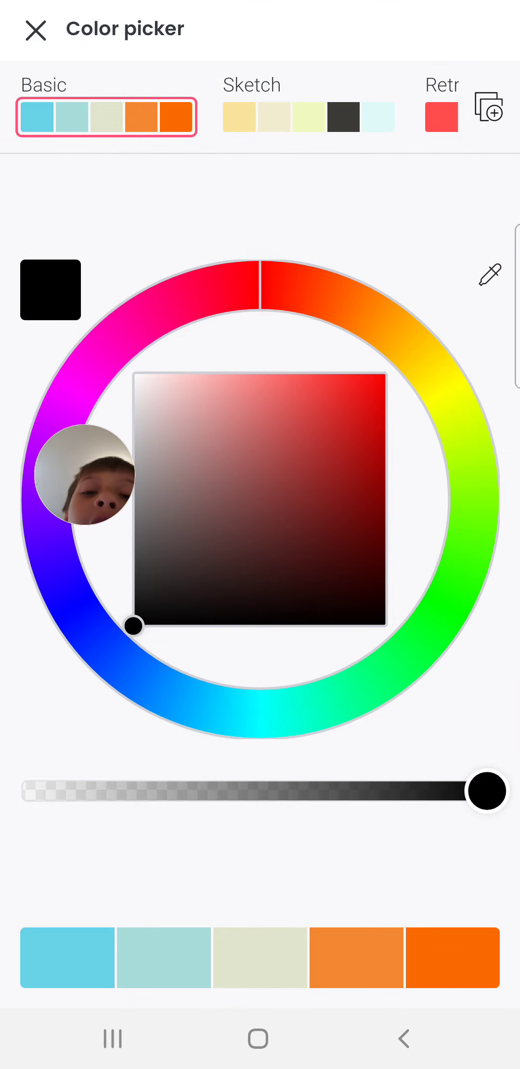
click(36, 29)
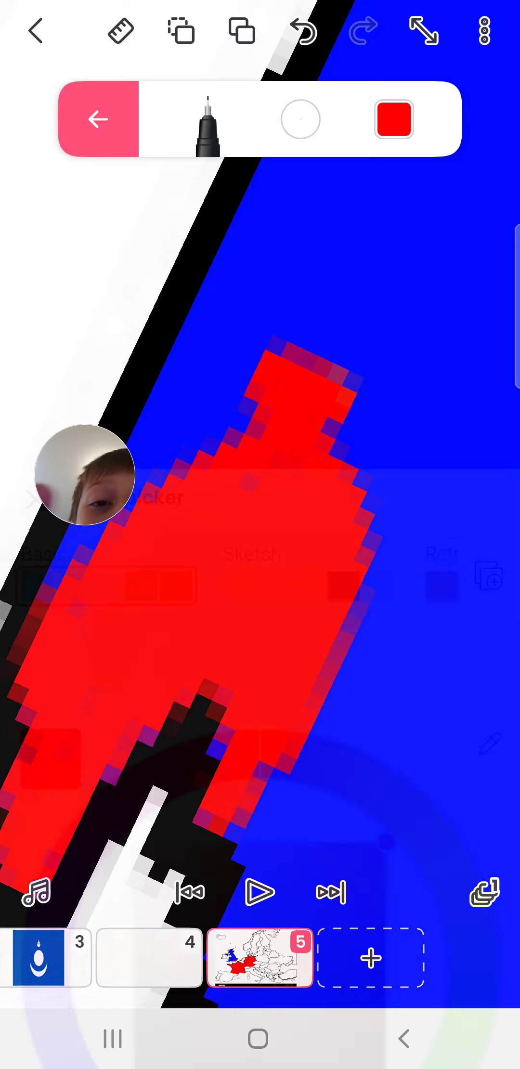
click(394, 119)
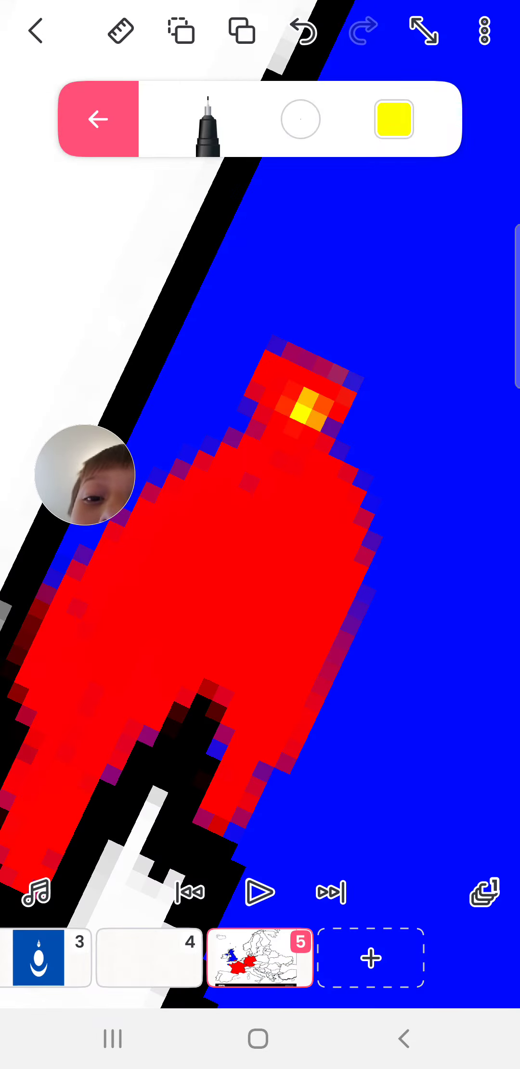
click(394, 120)
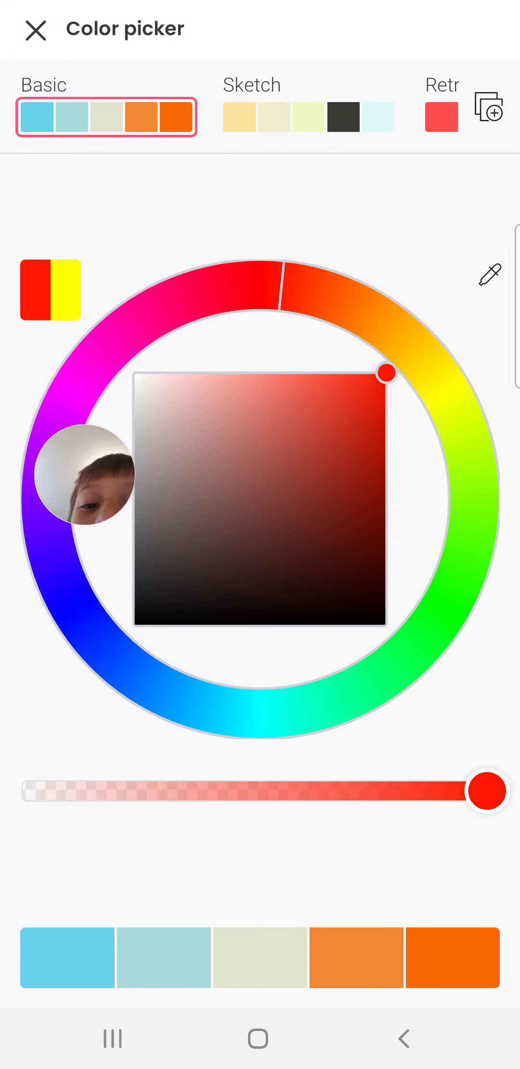
Paint England red with the pen, briefly trying the fill bucket
click(36, 29)
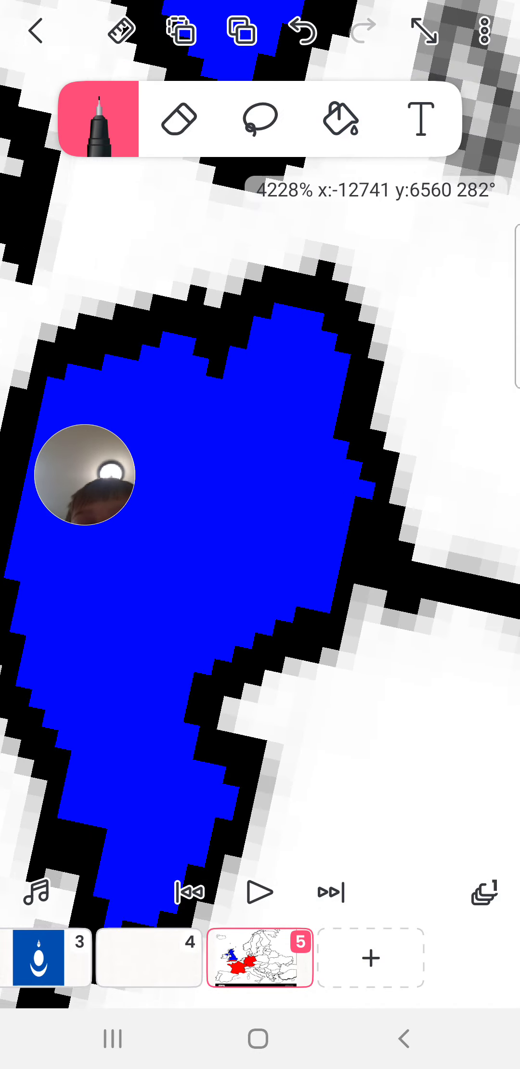
click(279, 423)
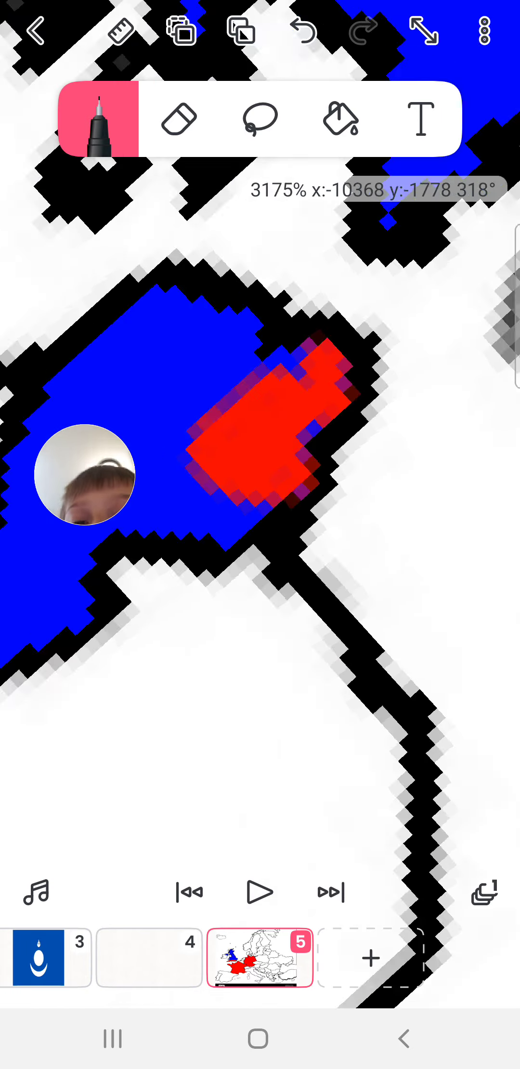
click(340, 118)
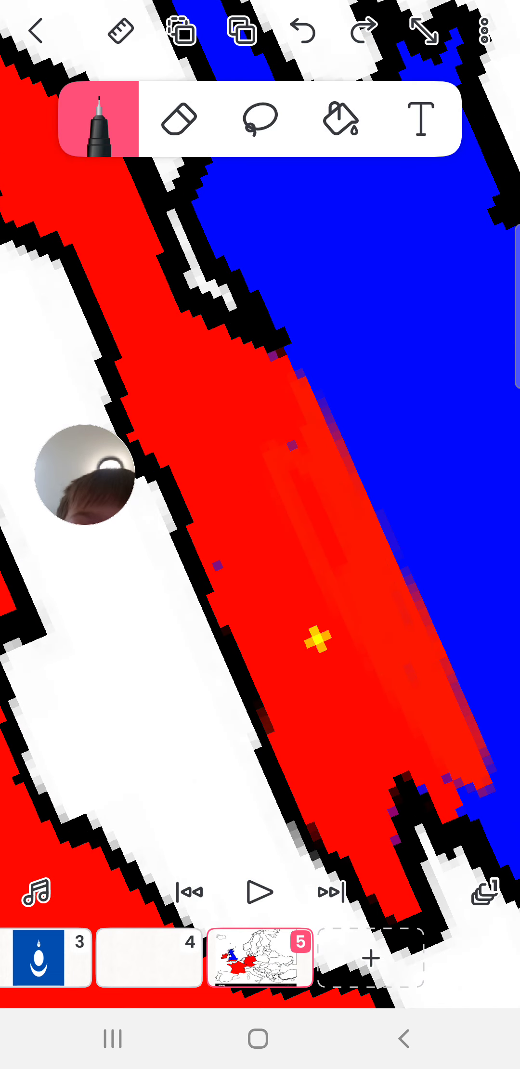
click(99, 119)
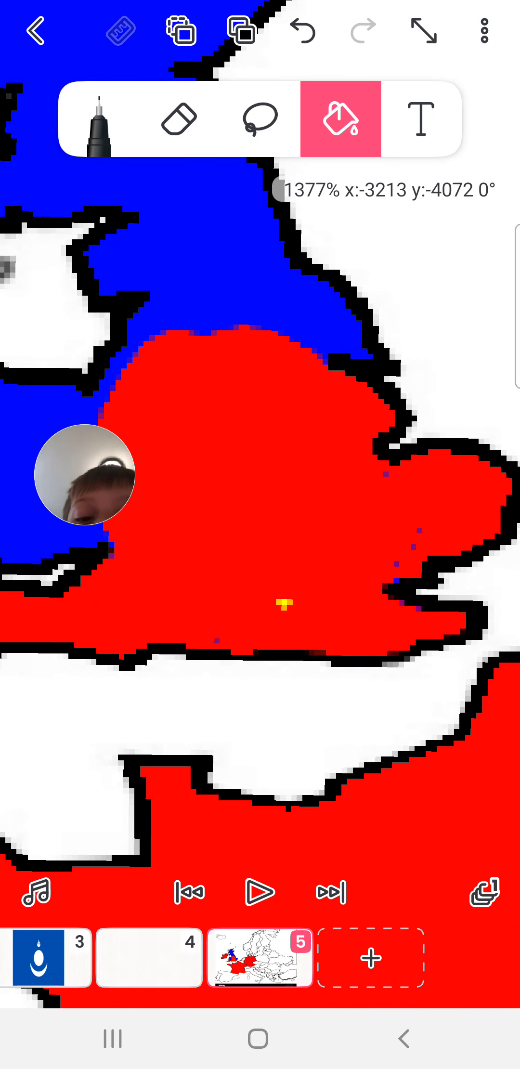
click(99, 118)
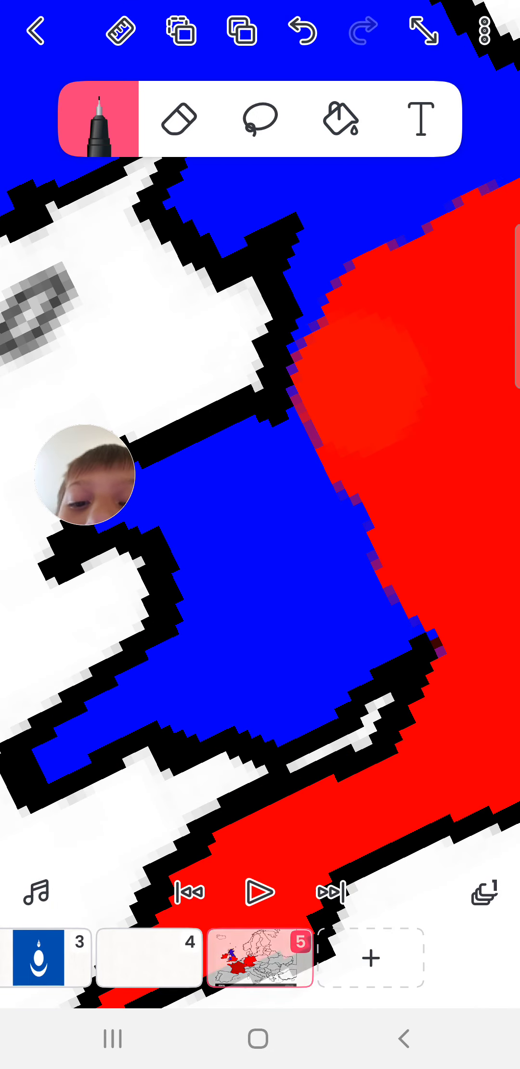
Paint red along the blue border and fill the last blue patch of England red
click(98, 119)
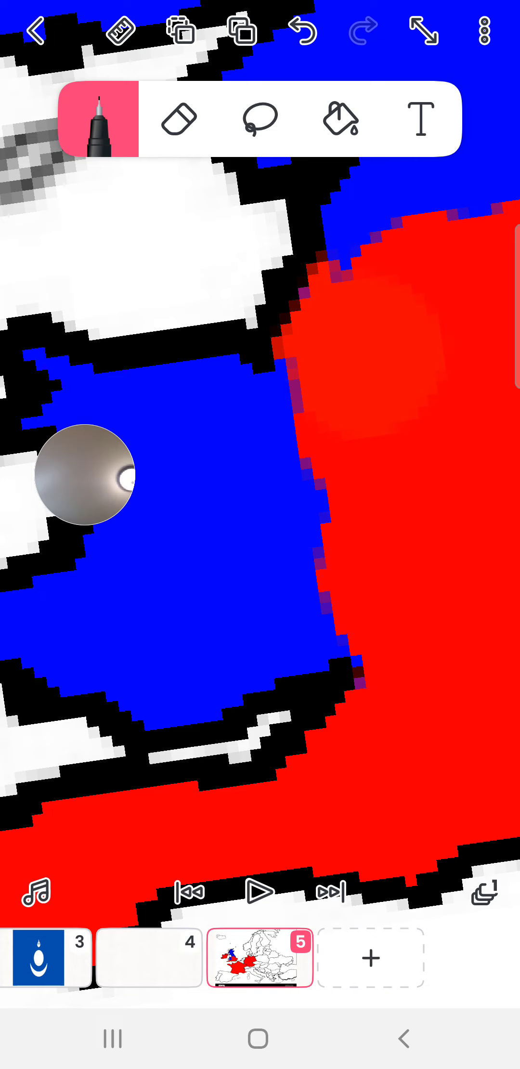
click(340, 120)
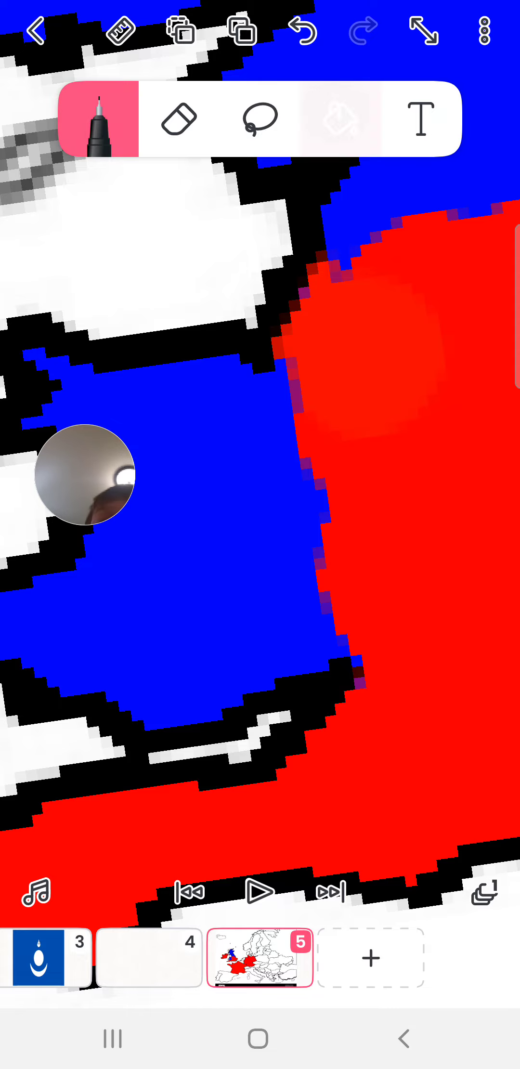
click(340, 119)
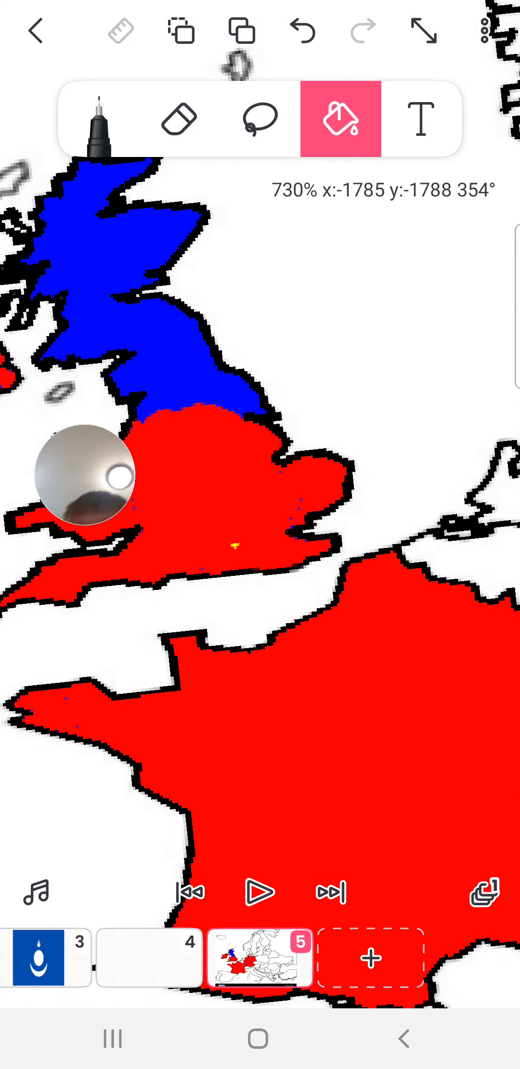
Paint Scotland red with the pen, then pick blue to colour France
click(100, 119)
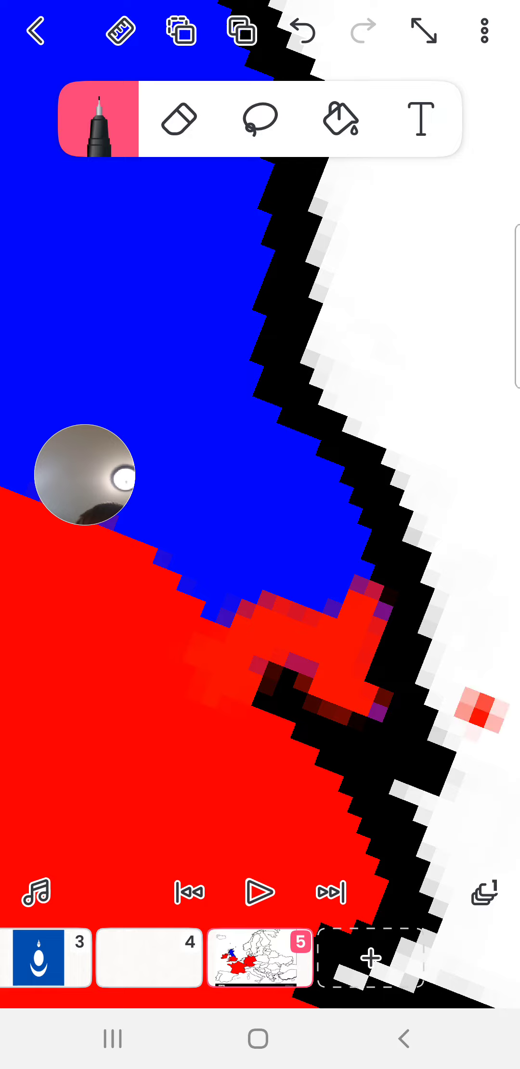
click(341, 119)
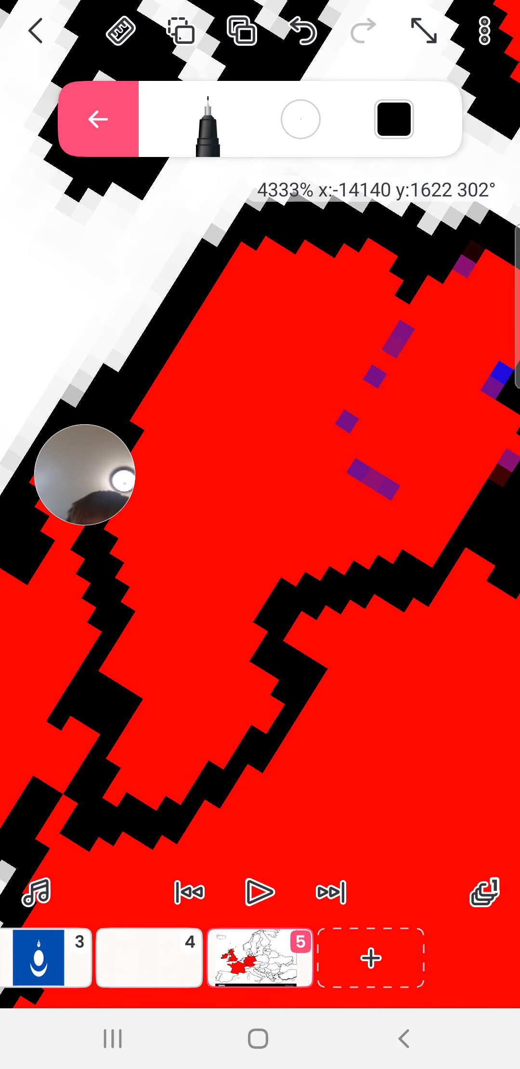
click(393, 119)
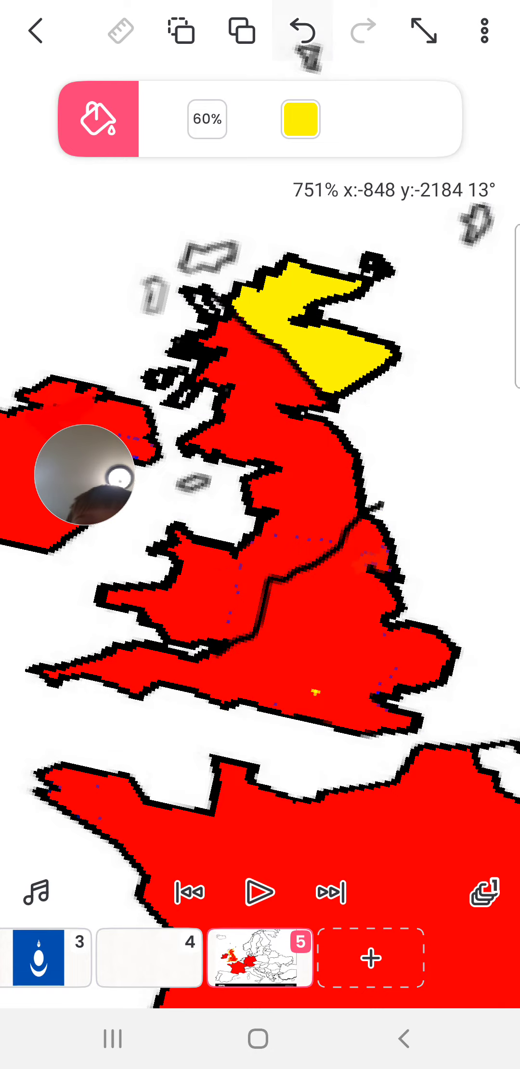
click(299, 118)
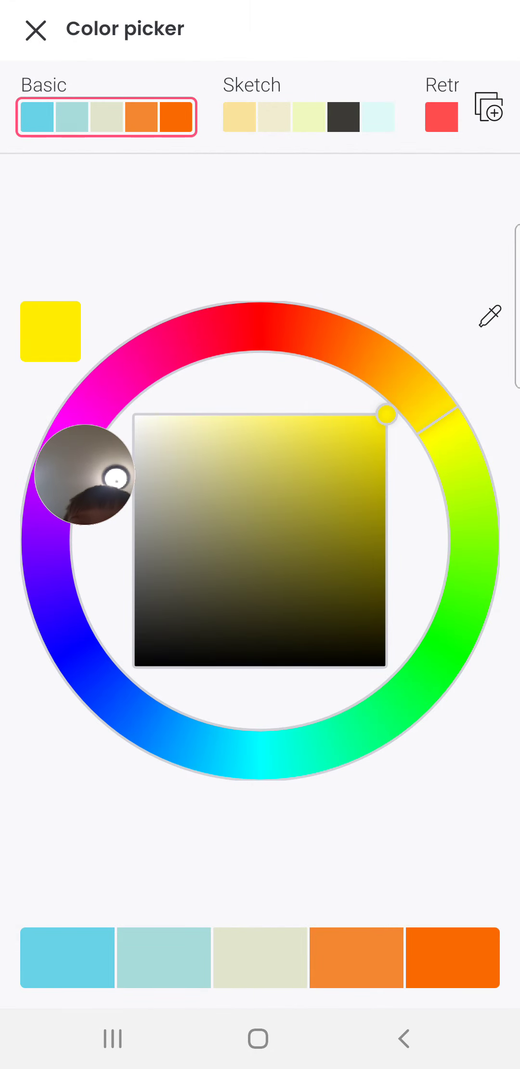
click(35, 31)
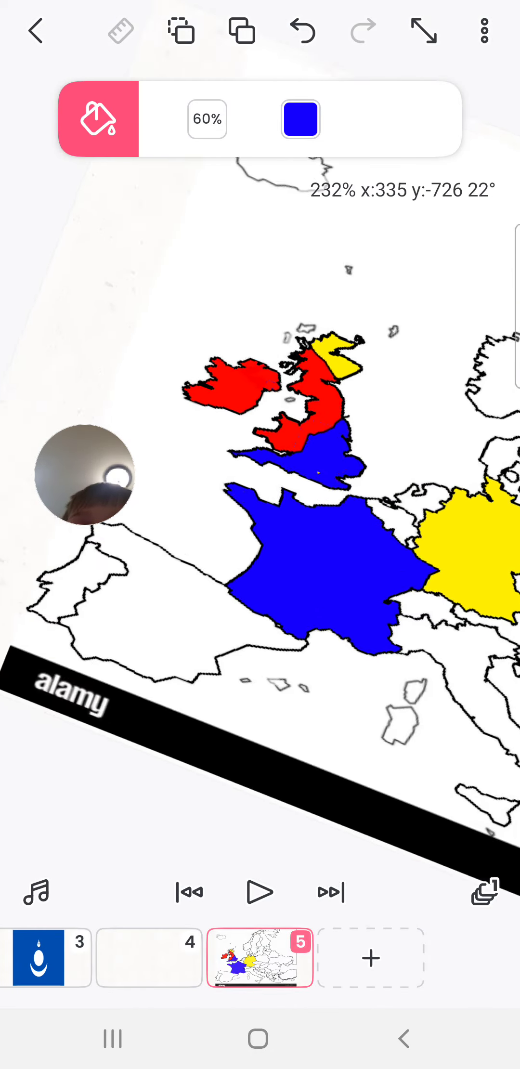